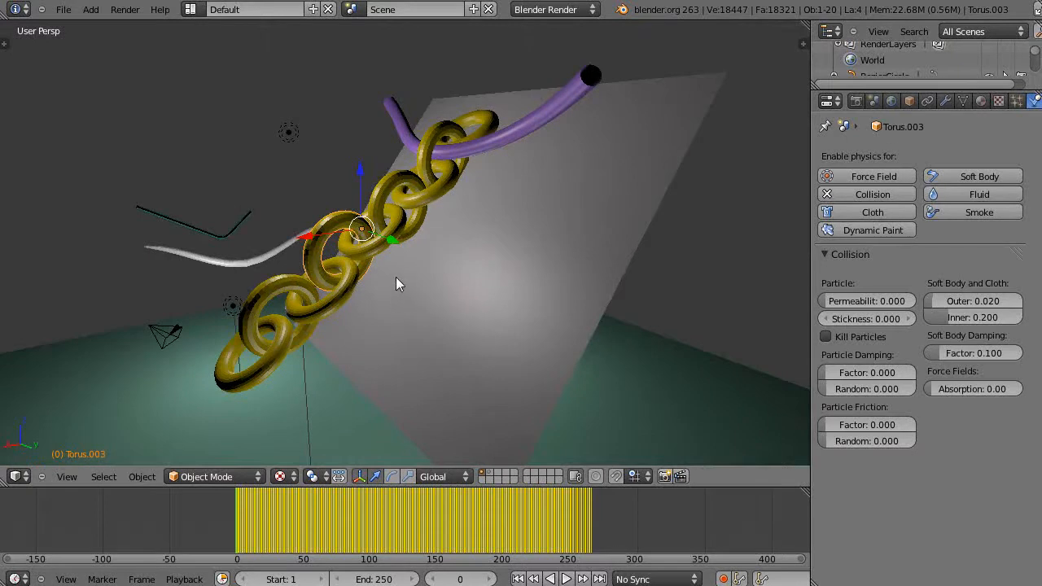
Step: Switch the render engine to Cycles
{"action": "left_click", "coordinate": [973, 176]}
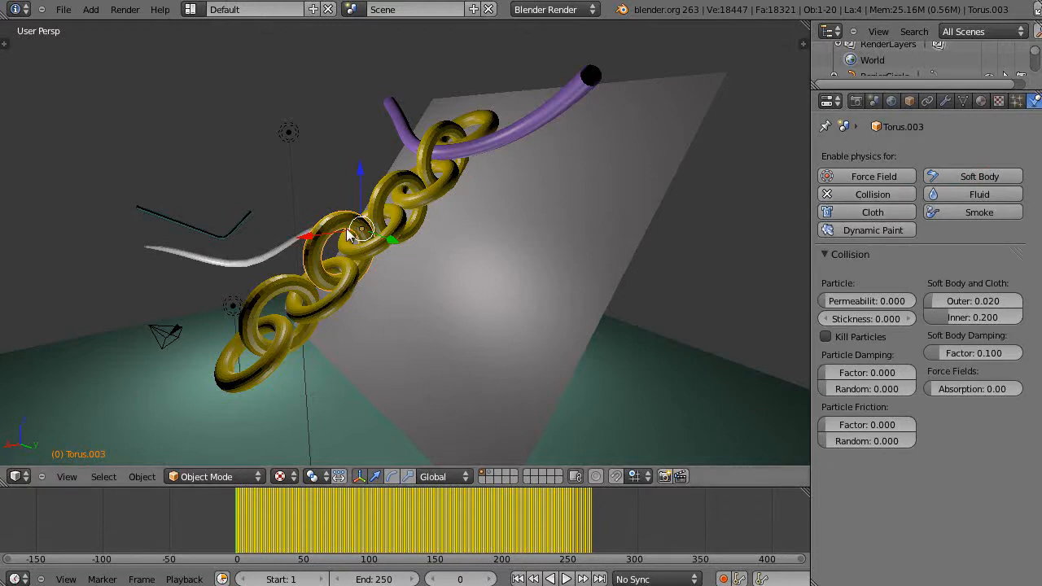
{"action": "mouse_move", "coordinate": [316, 259]}
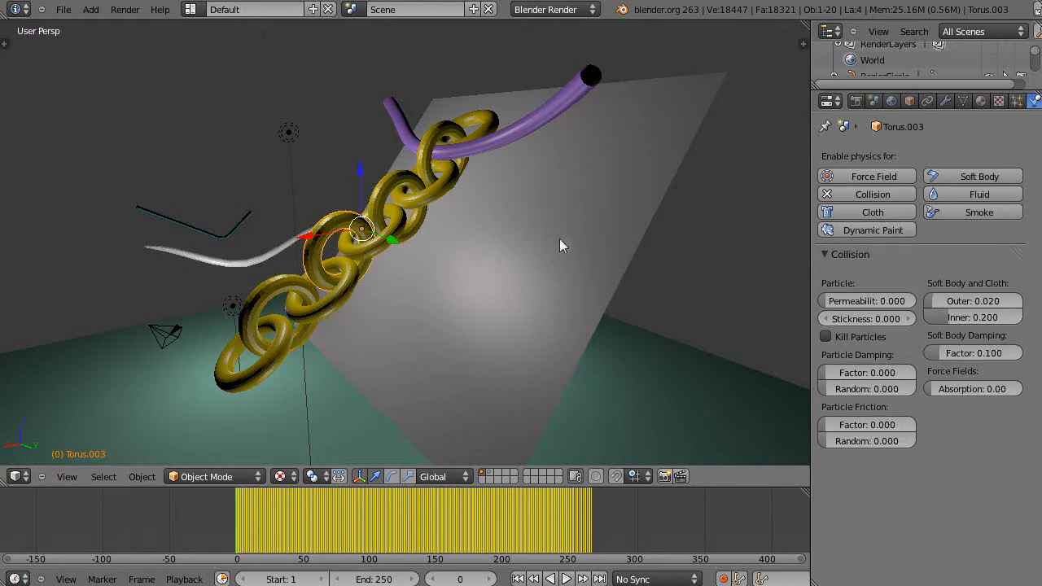
{"action": "mouse_move", "coordinate": [430, 252]}
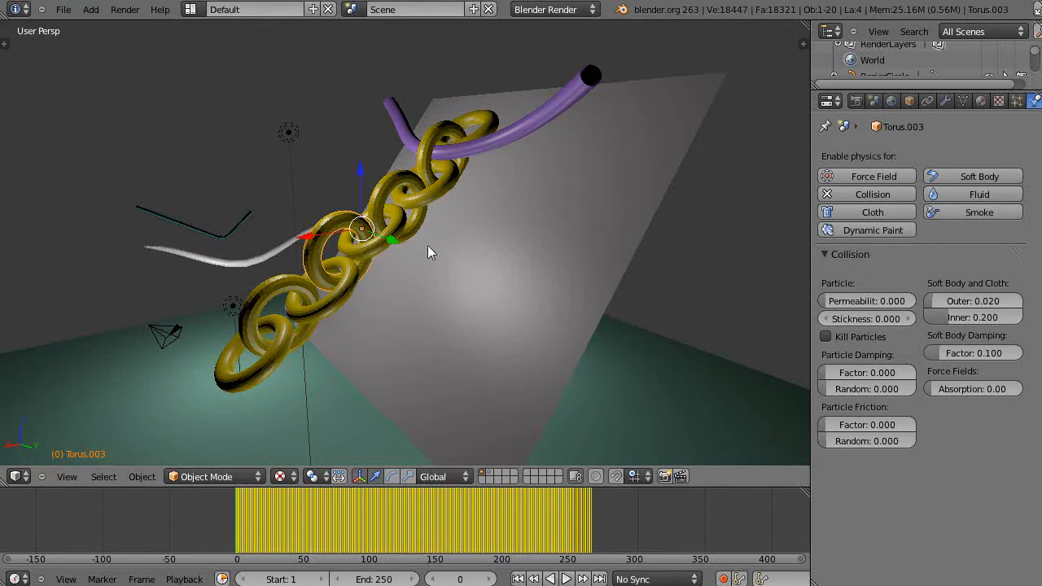
{"action": "mouse_move", "coordinate": [325, 232]}
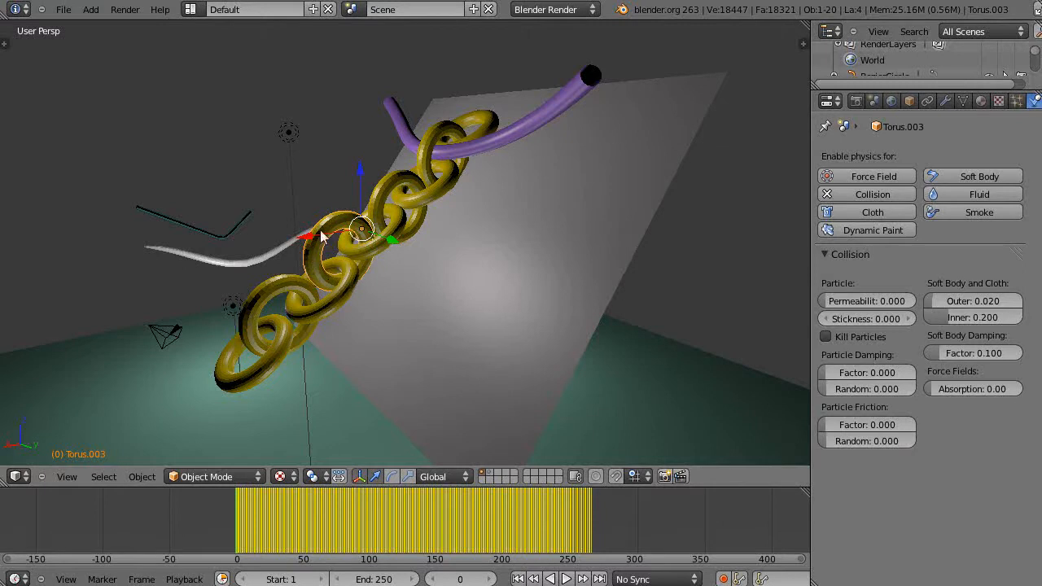
{"action": "mouse_move", "coordinate": [307, 288]}
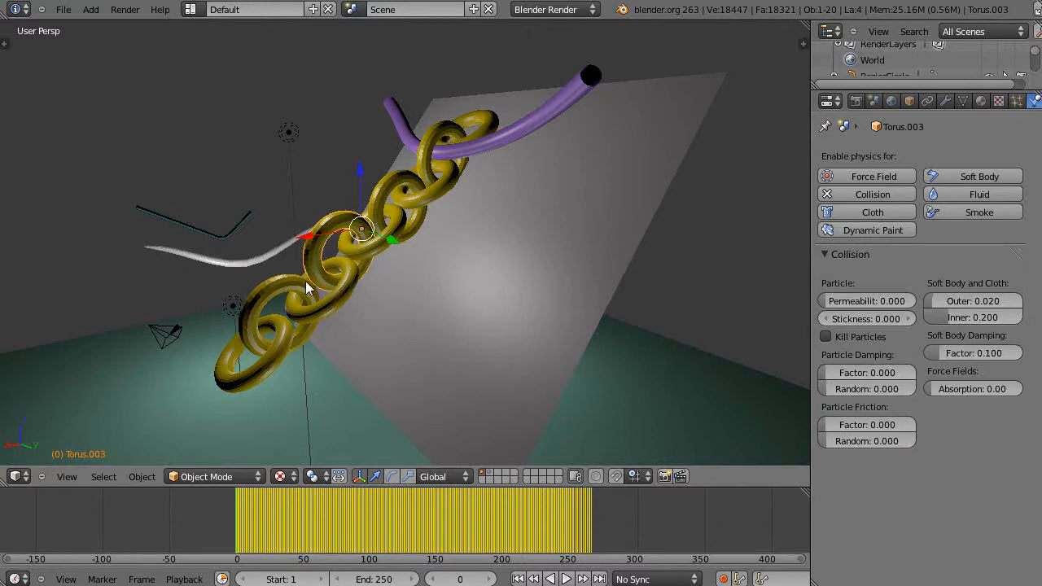
{"action": "mouse_move", "coordinate": [340, 269]}
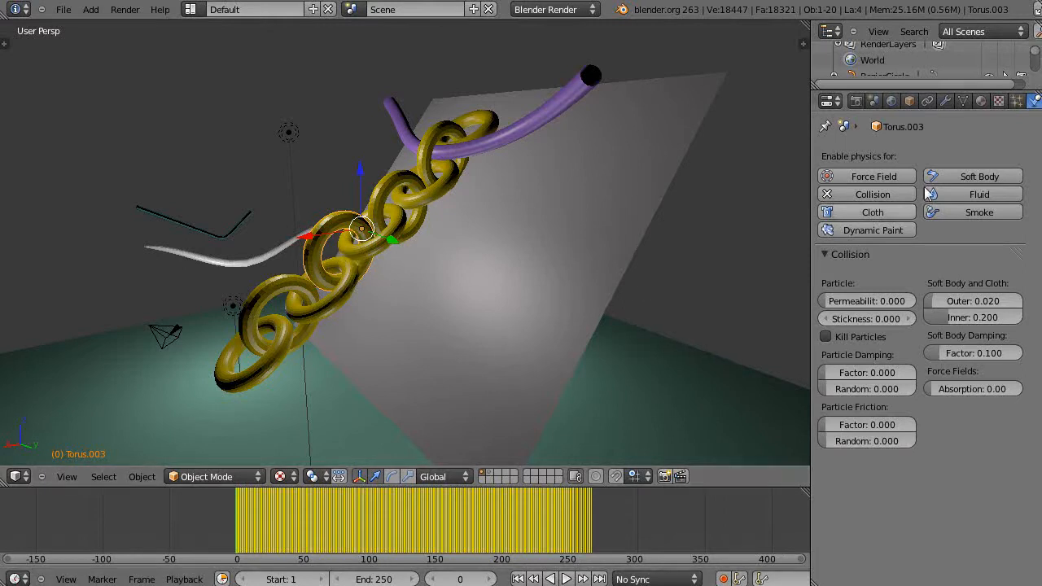
{"action": "mouse_move", "coordinate": [450, 317]}
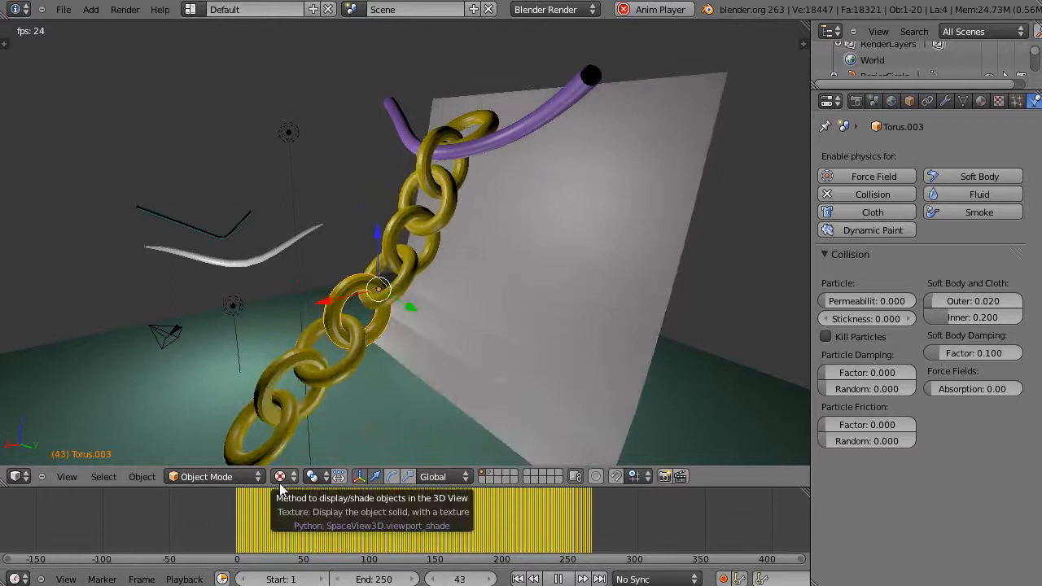
{"action": "left_click", "coordinate": [558, 578]}
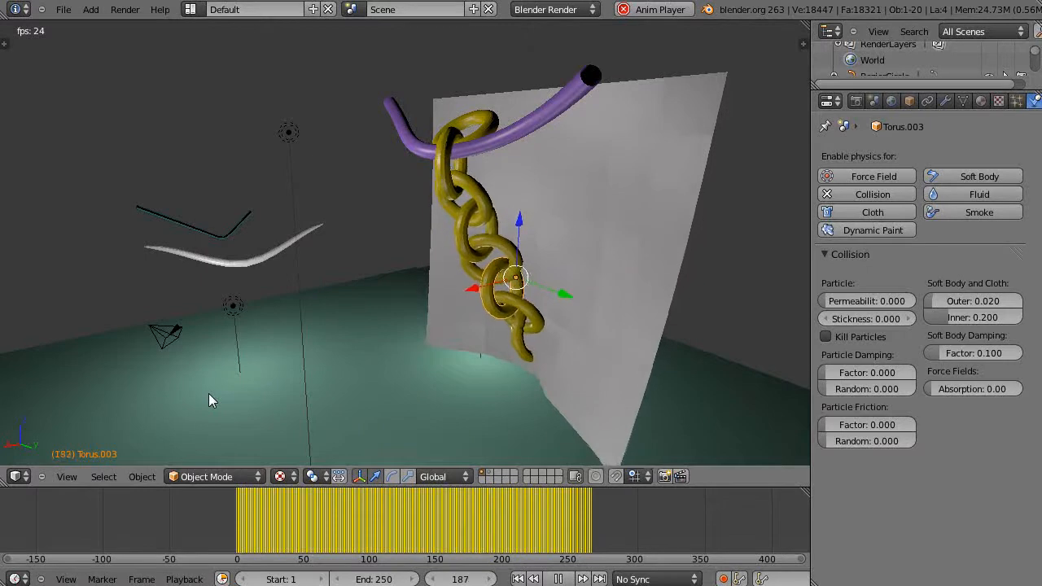
{"action": "left_click", "coordinate": [558, 579]}
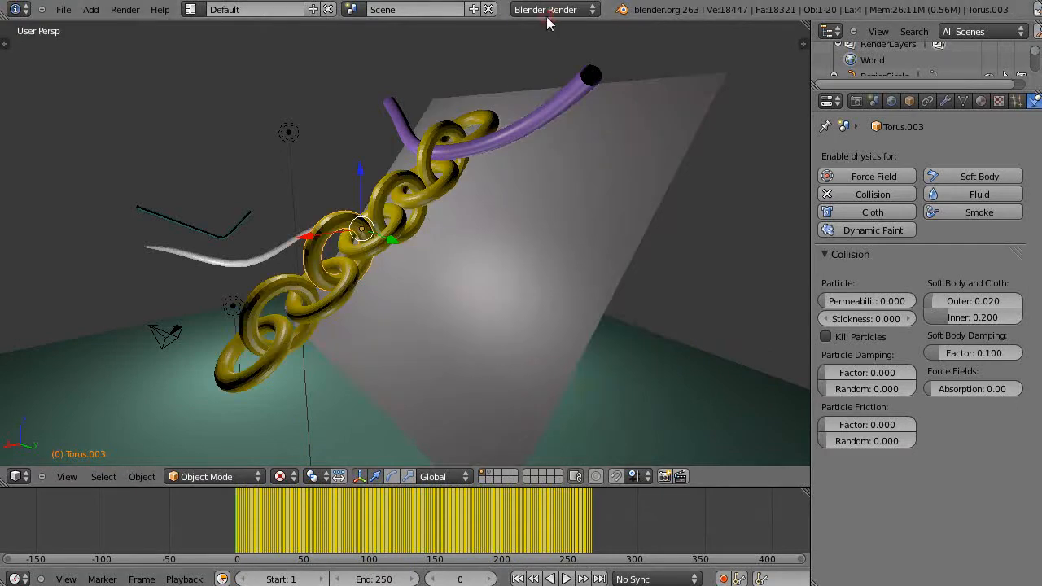
{"action": "left_click", "coordinate": [555, 8]}
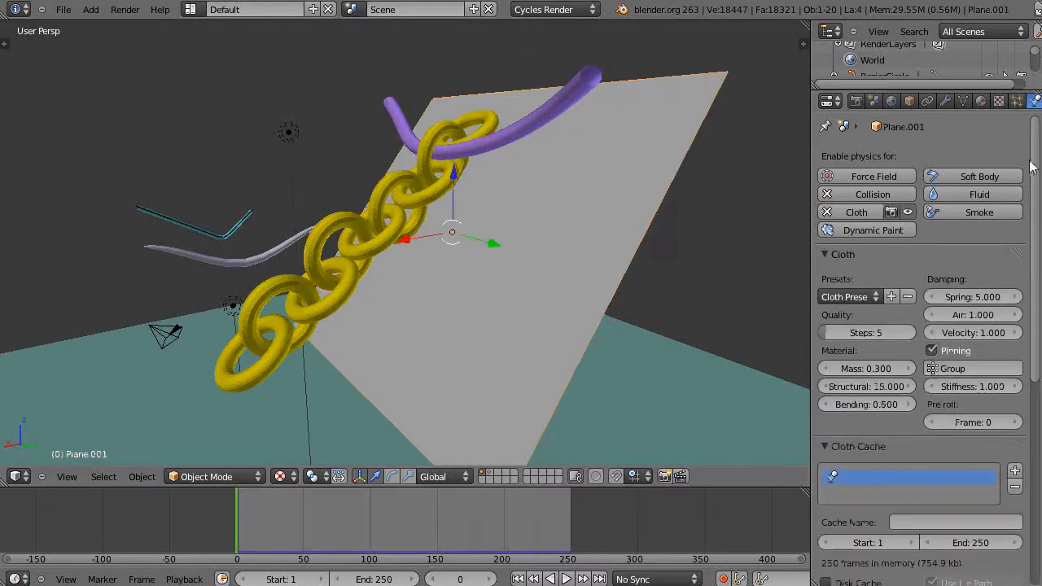
Step: Give the plane a new Emission material and set the viewport shading to Rendered
{"action": "left_click", "coordinate": [980, 100]}
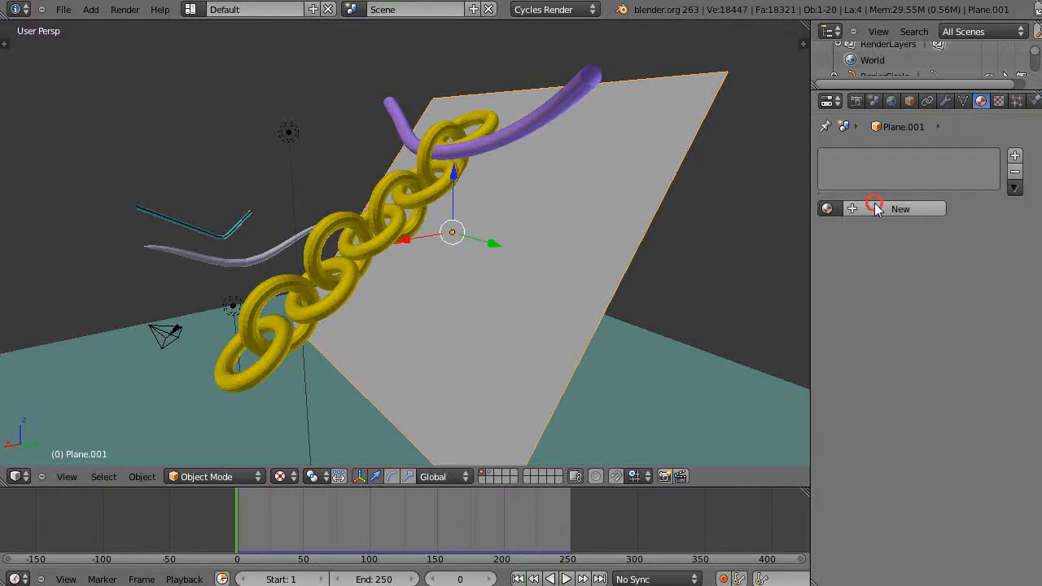
{"action": "left_click", "coordinate": [900, 208]}
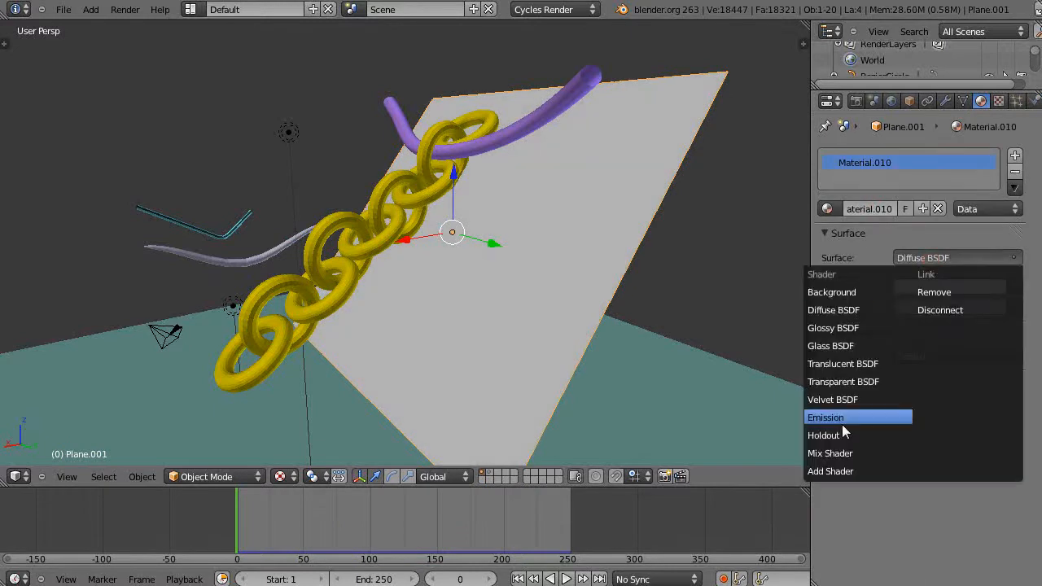
{"action": "left_click", "coordinate": [826, 417]}
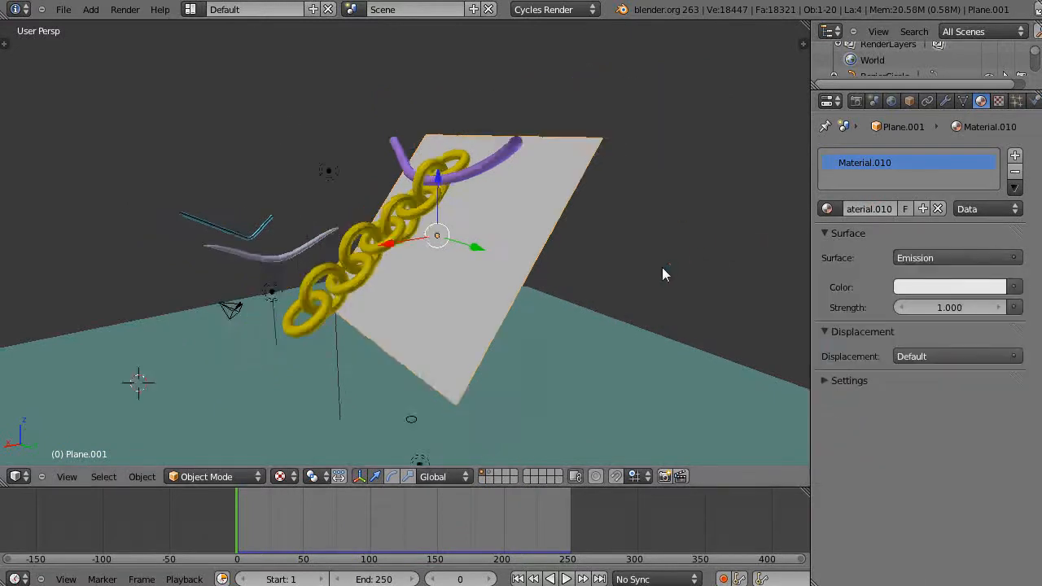
{"action": "left_click", "coordinate": [281, 476]}
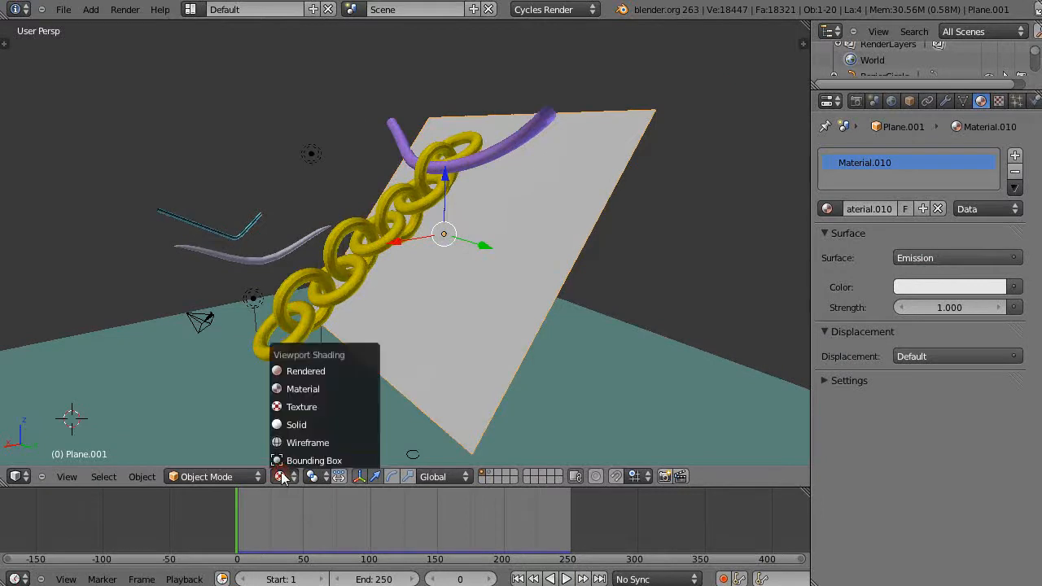
{"action": "left_click", "coordinate": [305, 371]}
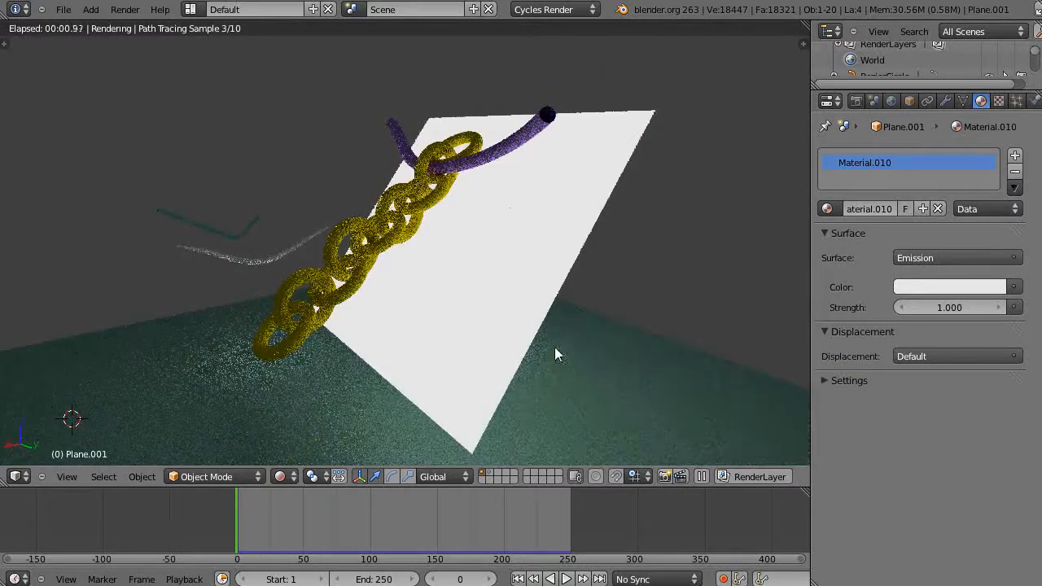